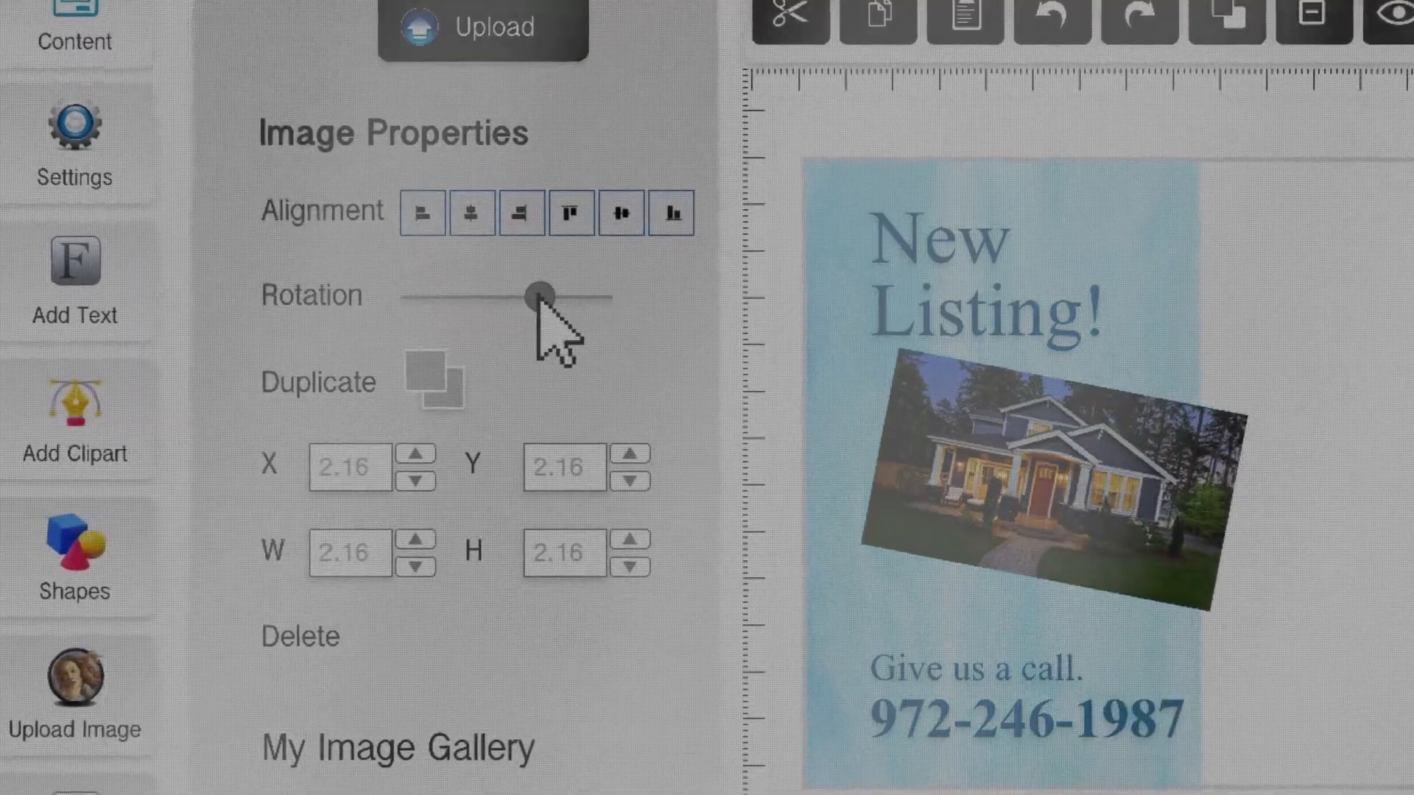
Adjust the house photo's Rotation slider on the New Listing flyer.
left_click(75, 26)
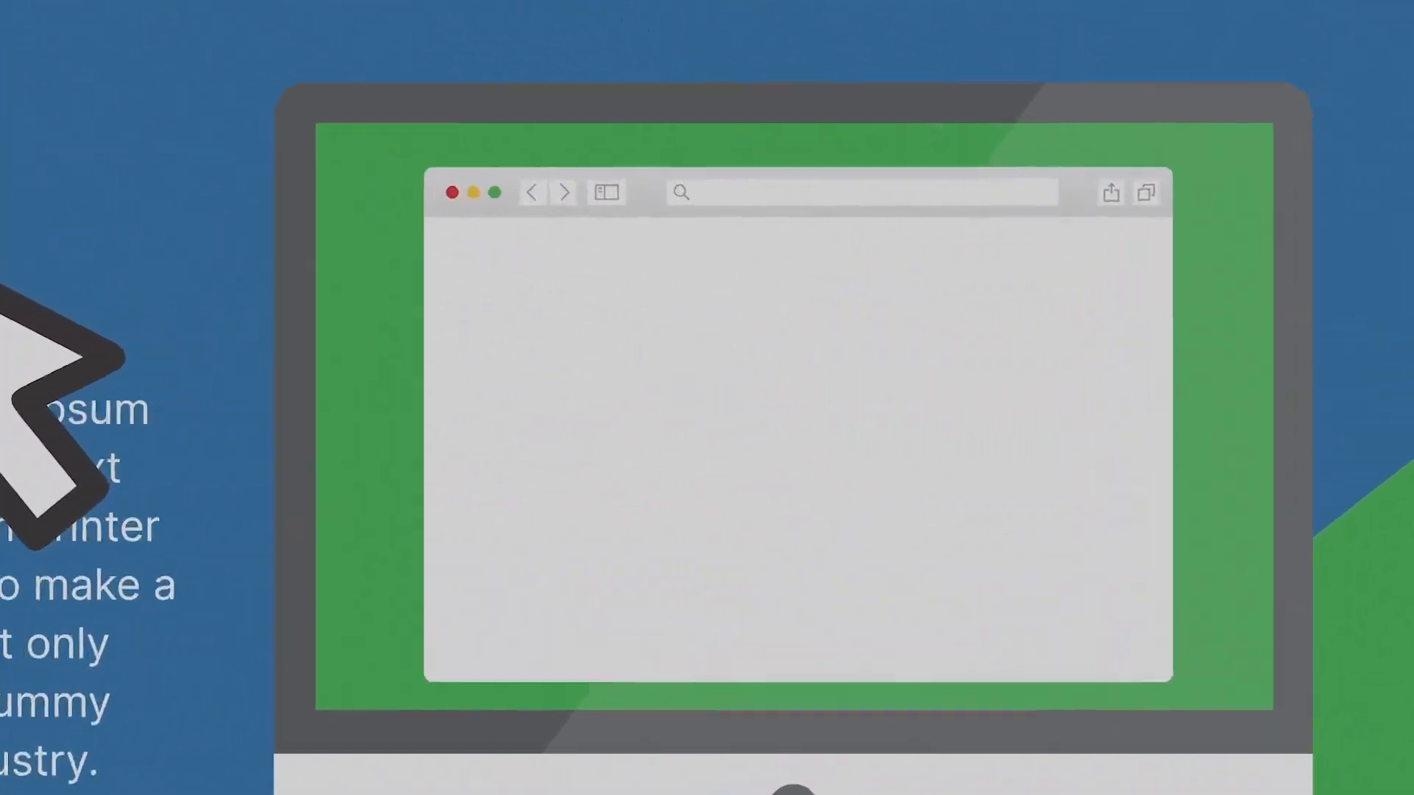
Make the blue banner on the Electronic Big Sale flyer read "January, 2023".
left_click(1110, 252)
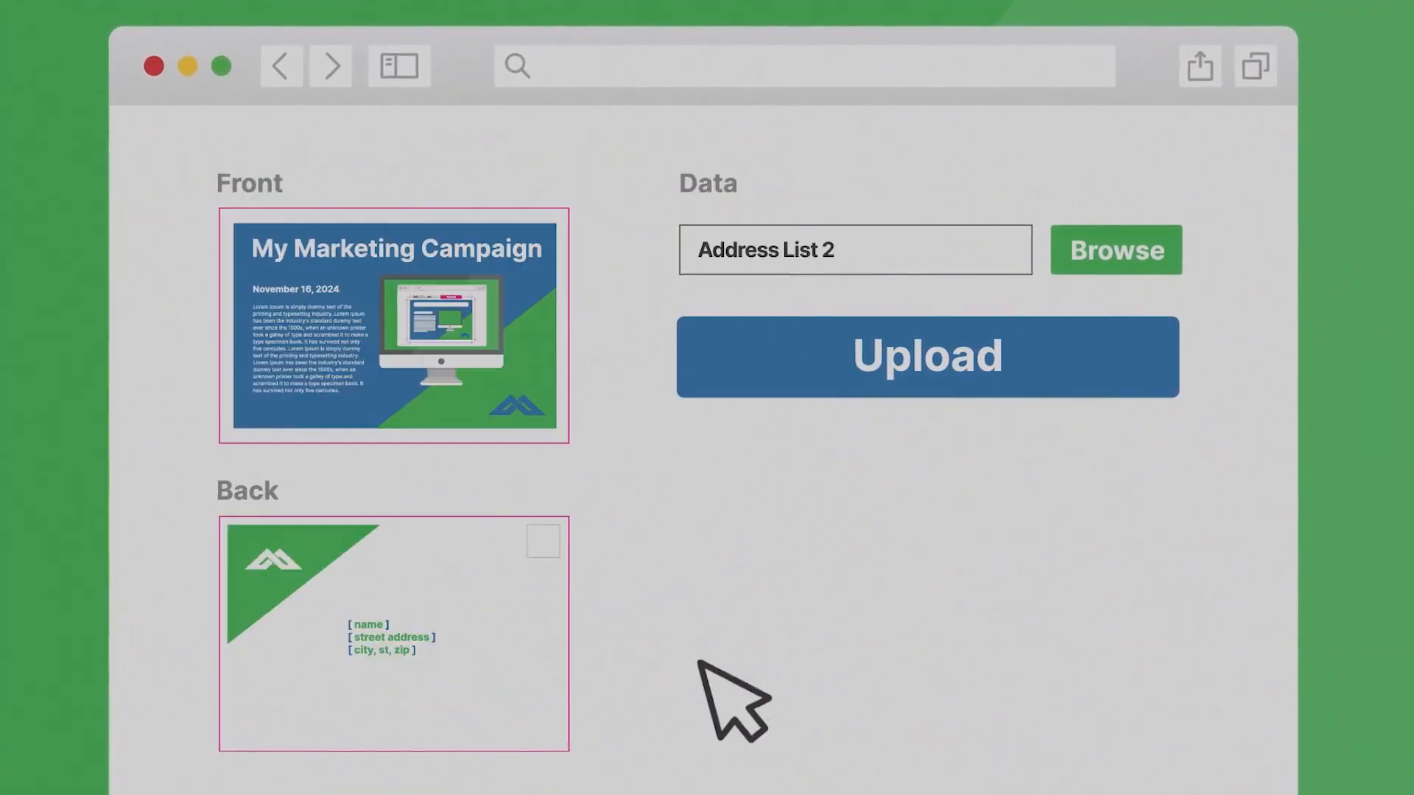
left_click(926, 355)
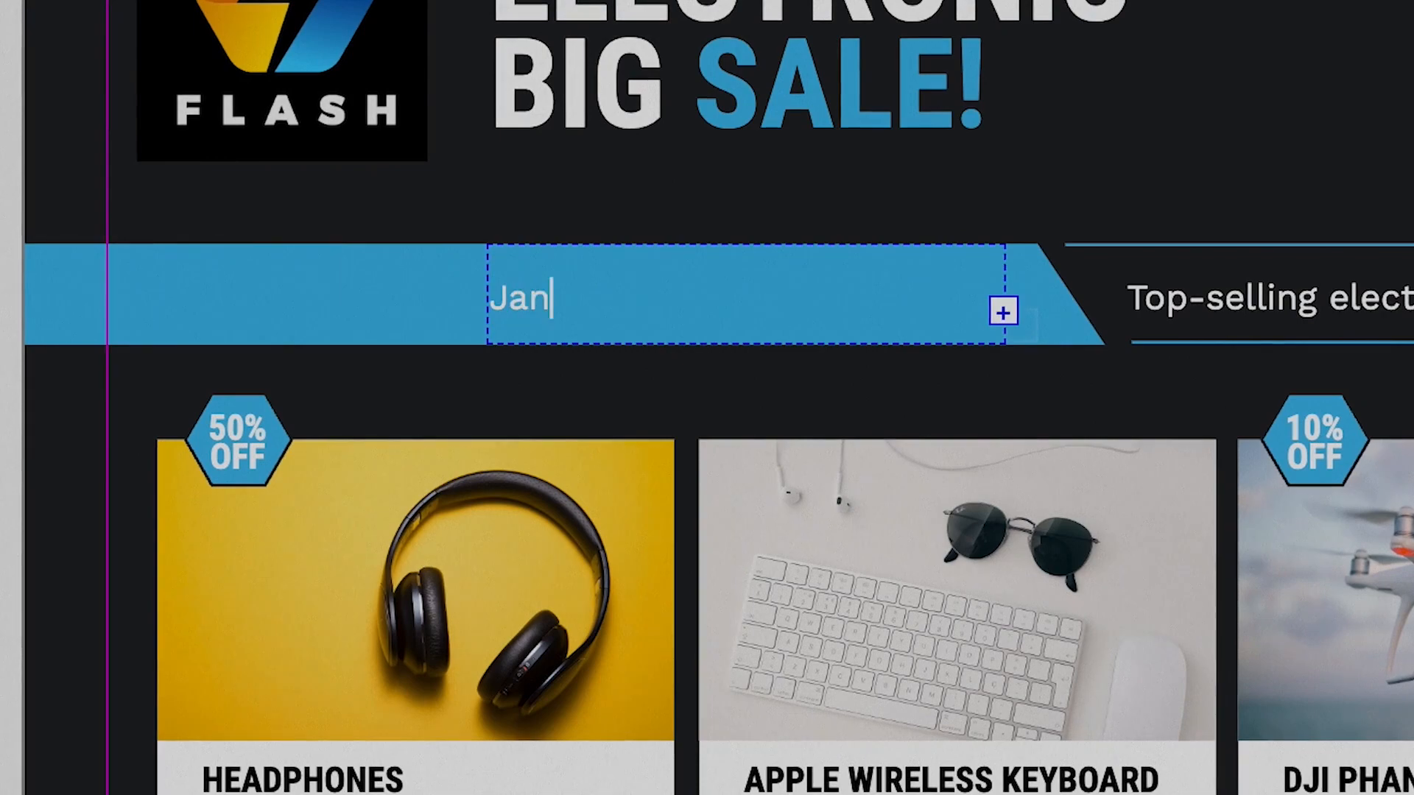
type("uary, 2023")
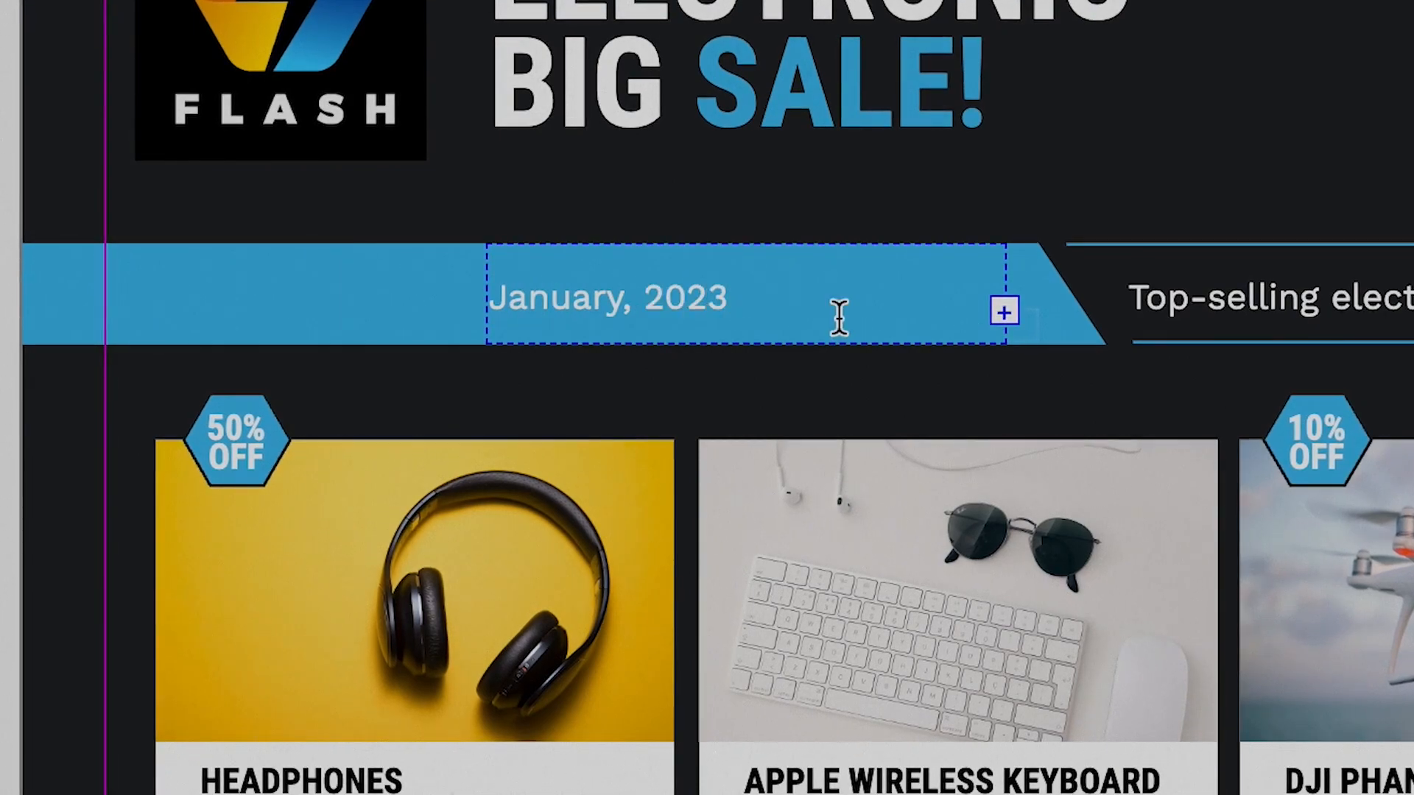